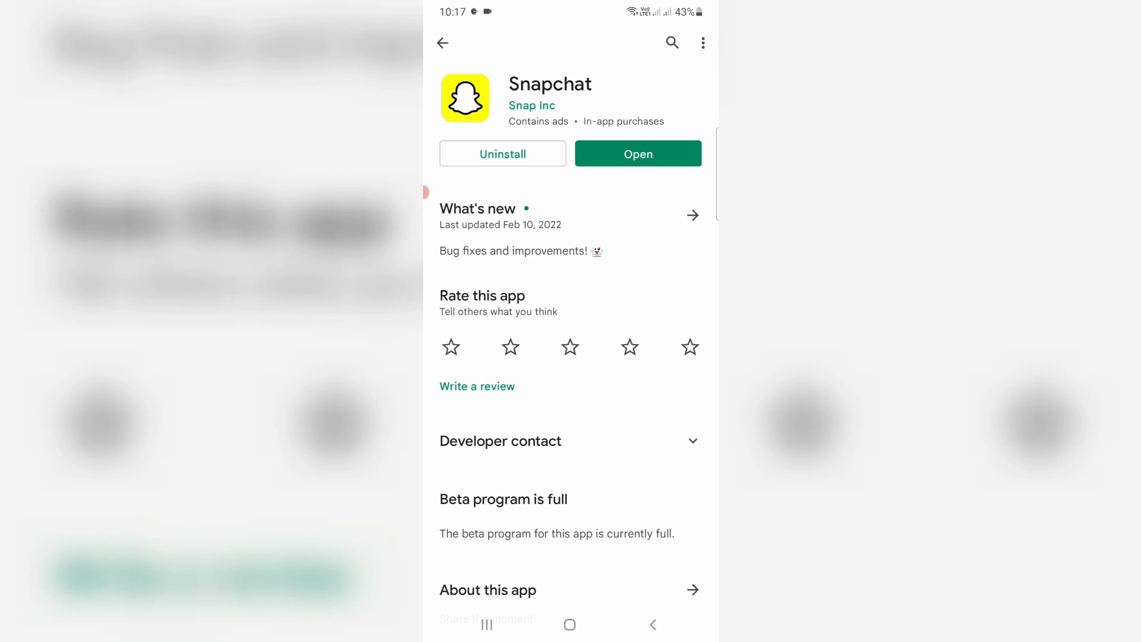
Launch Snapchat from its Google Play Store listing and reach the camera screen.
{"action": "left_click", "coordinate": [636, 154]}
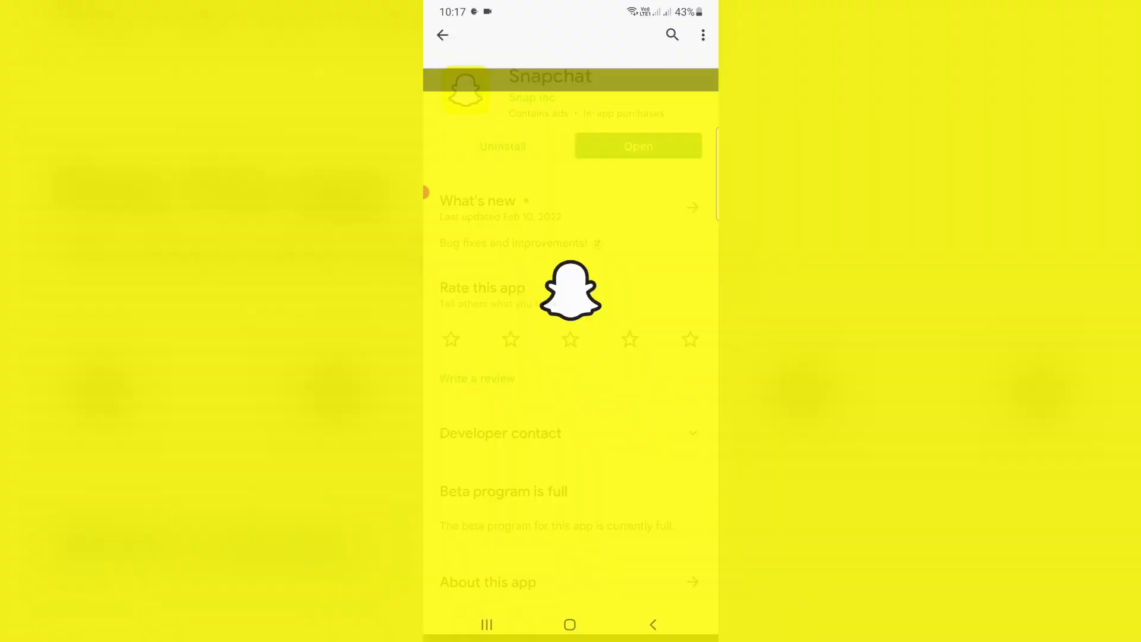
{"action": "left_click", "coordinate": [638, 146]}
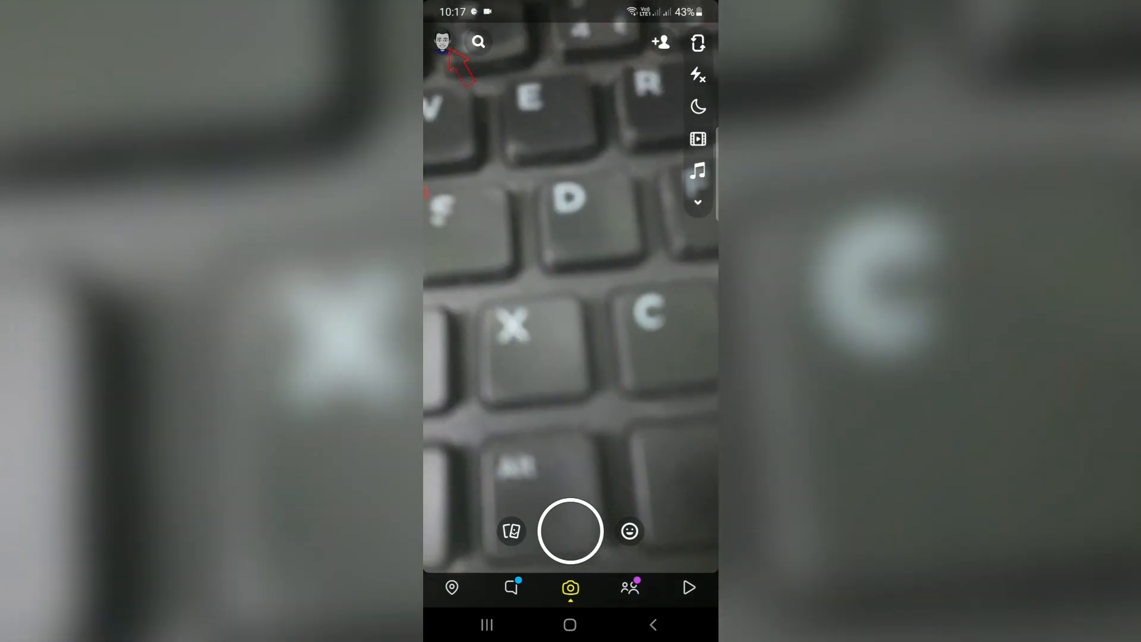
Go to the profile page via the Bitmoji avatar and enter Settings.
{"action": "left_click", "coordinate": [442, 41]}
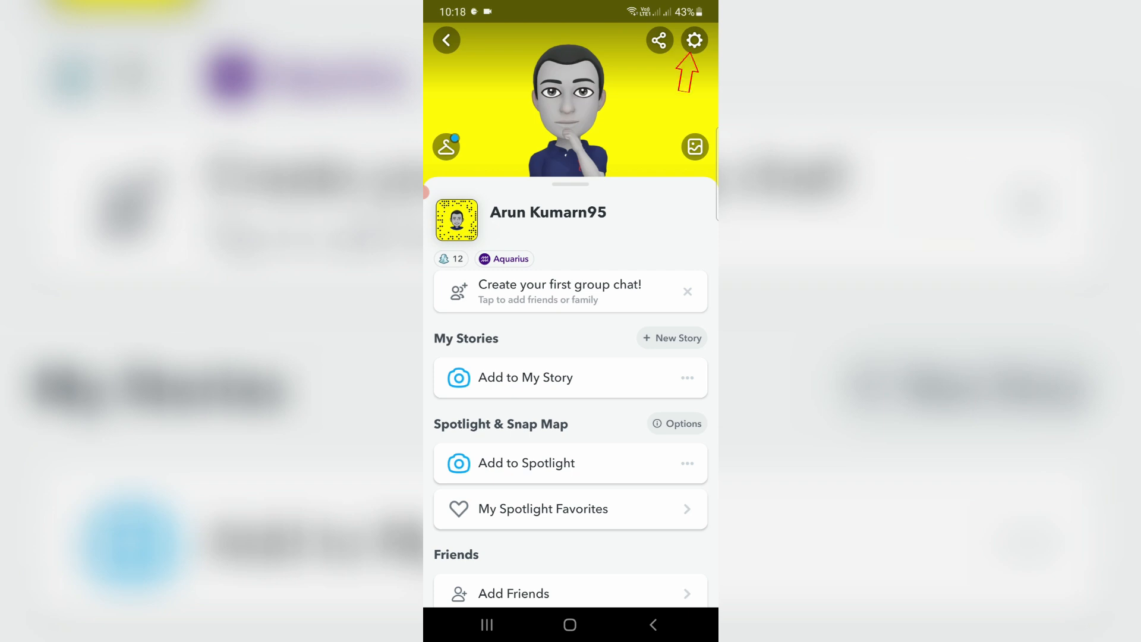
{"action": "left_click", "coordinate": [693, 40]}
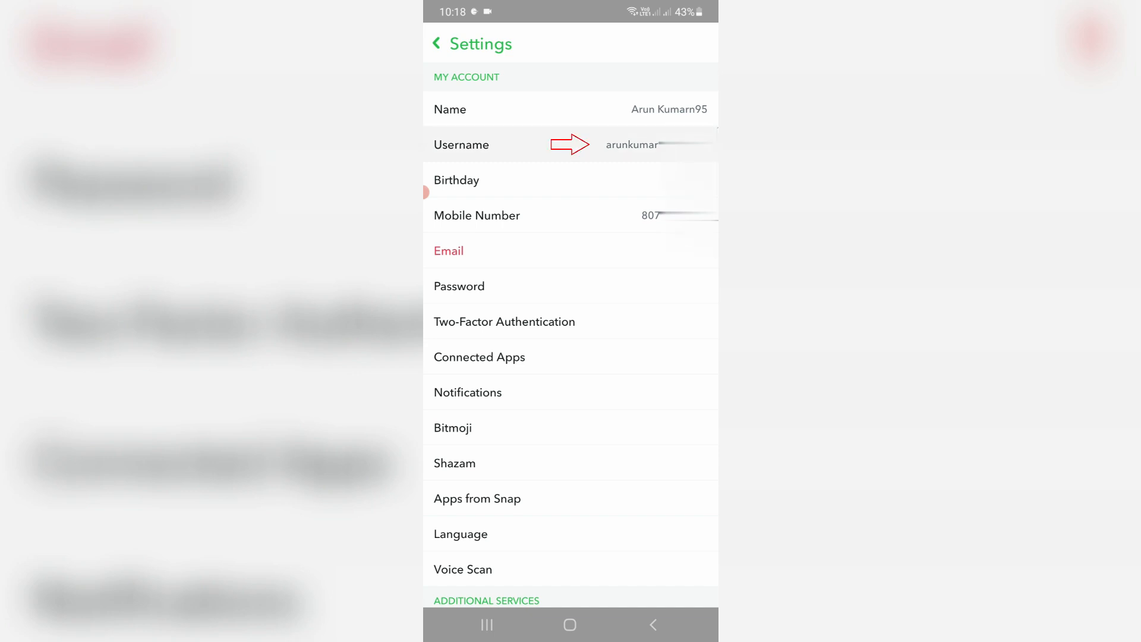
Start a username change from the Username page, raising the once-a-year warning.
{"action": "left_click", "coordinate": [569, 144]}
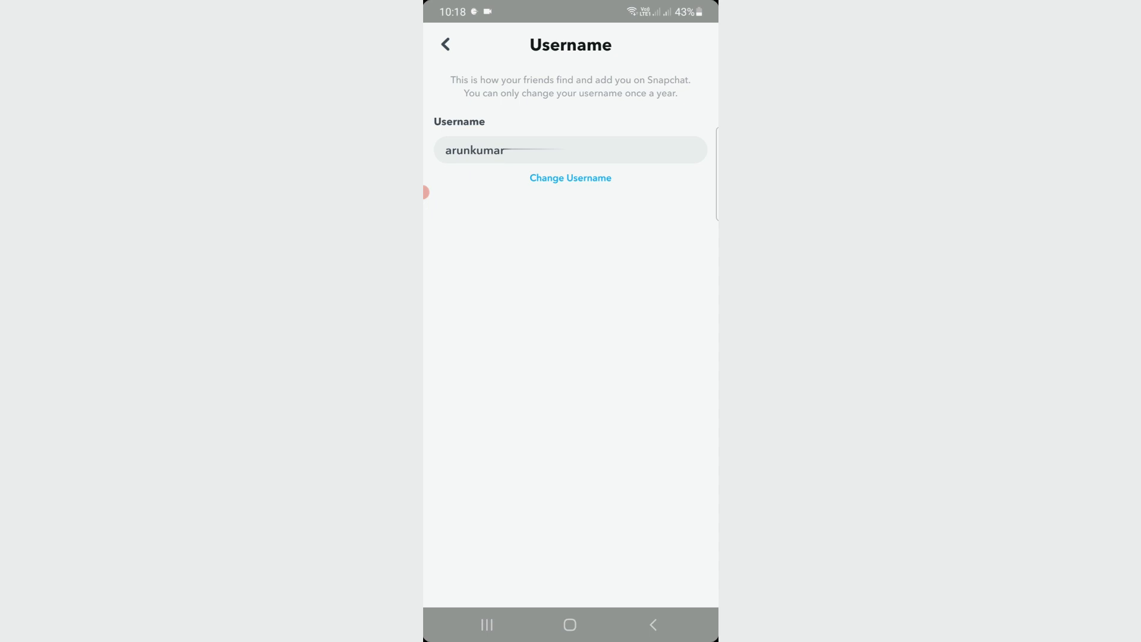
{"action": "left_click", "coordinate": [570, 178]}
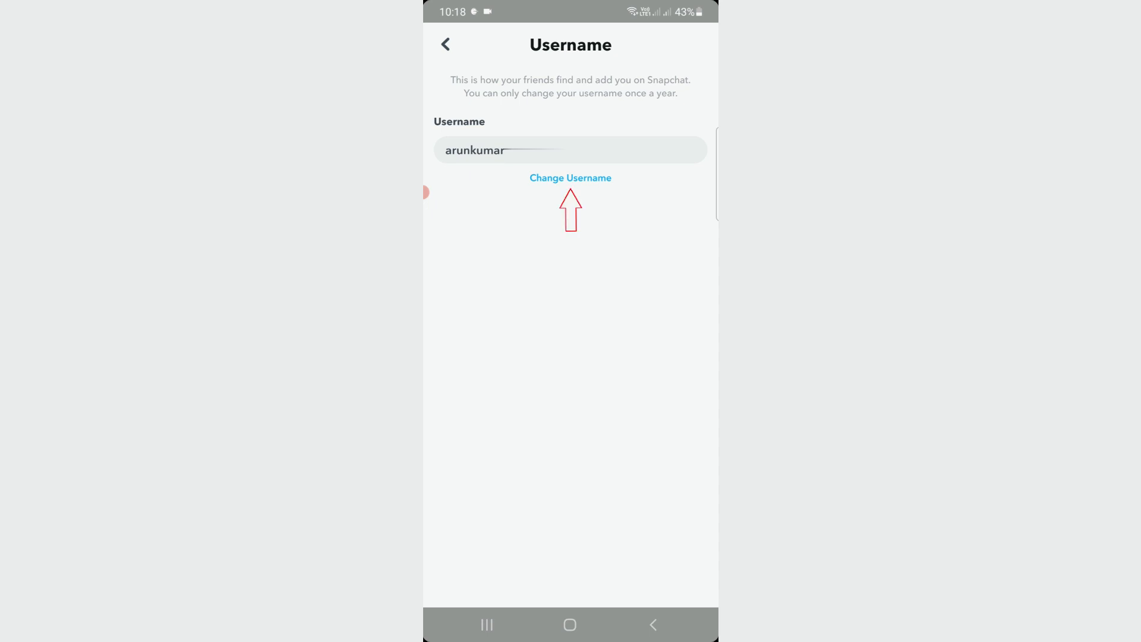
{"action": "left_click", "coordinate": [571, 178]}
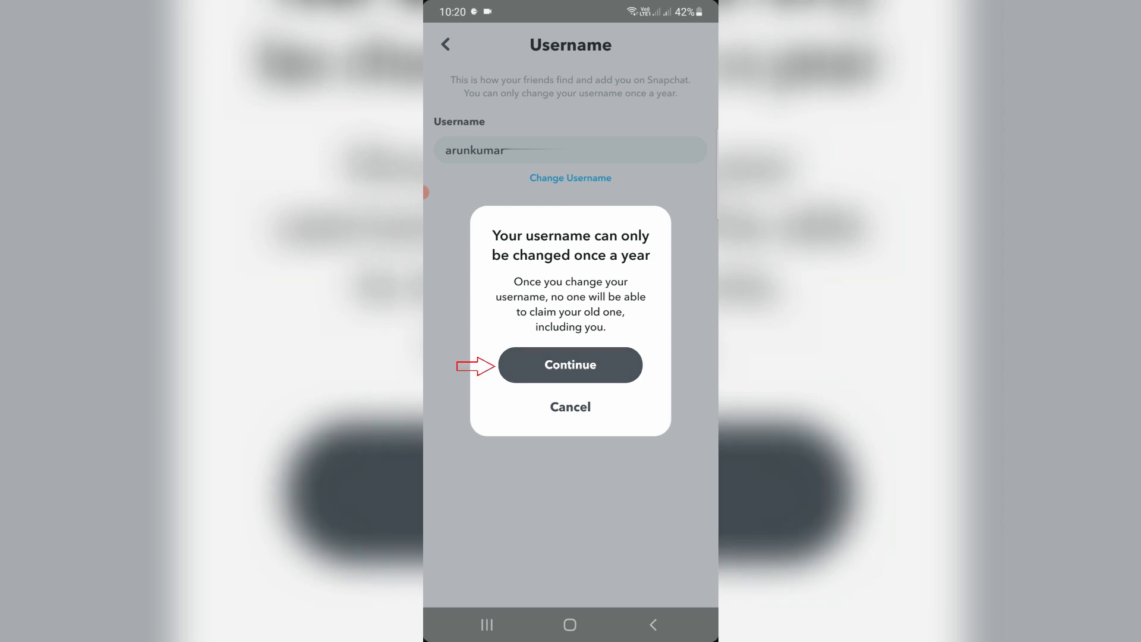
Accept the warning, enter a new available username and submit it for confirmation.
{"action": "left_click", "coordinate": [570, 364]}
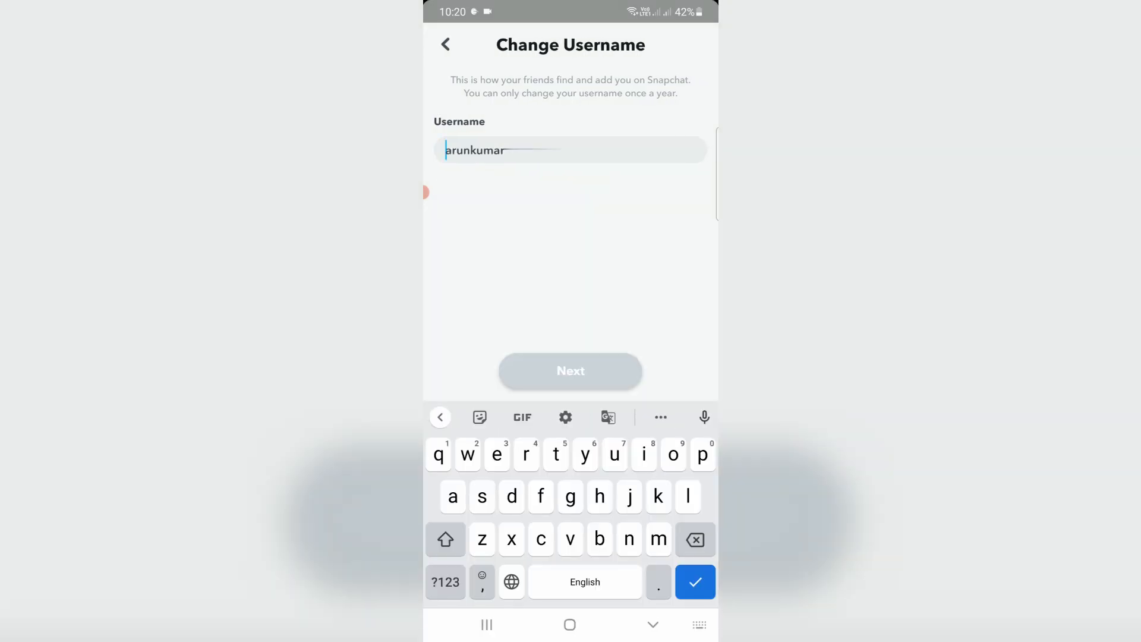
{"action": "left_click", "coordinate": [570, 370]}
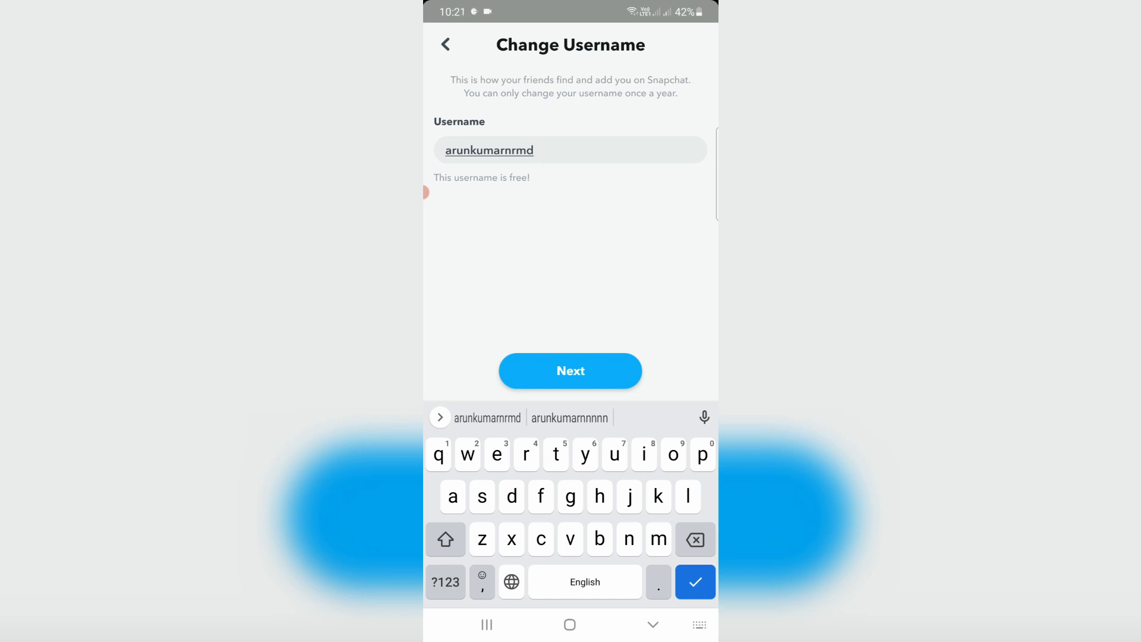
{"action": "left_click", "coordinate": [534, 150]}
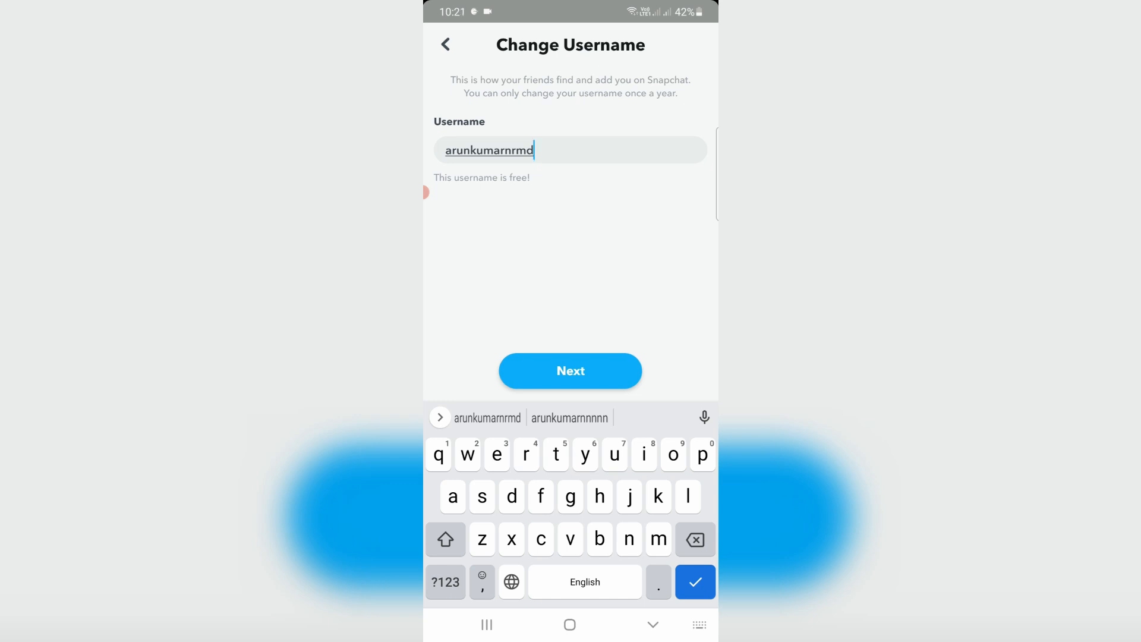
{"action": "left_click", "coordinate": [570, 370]}
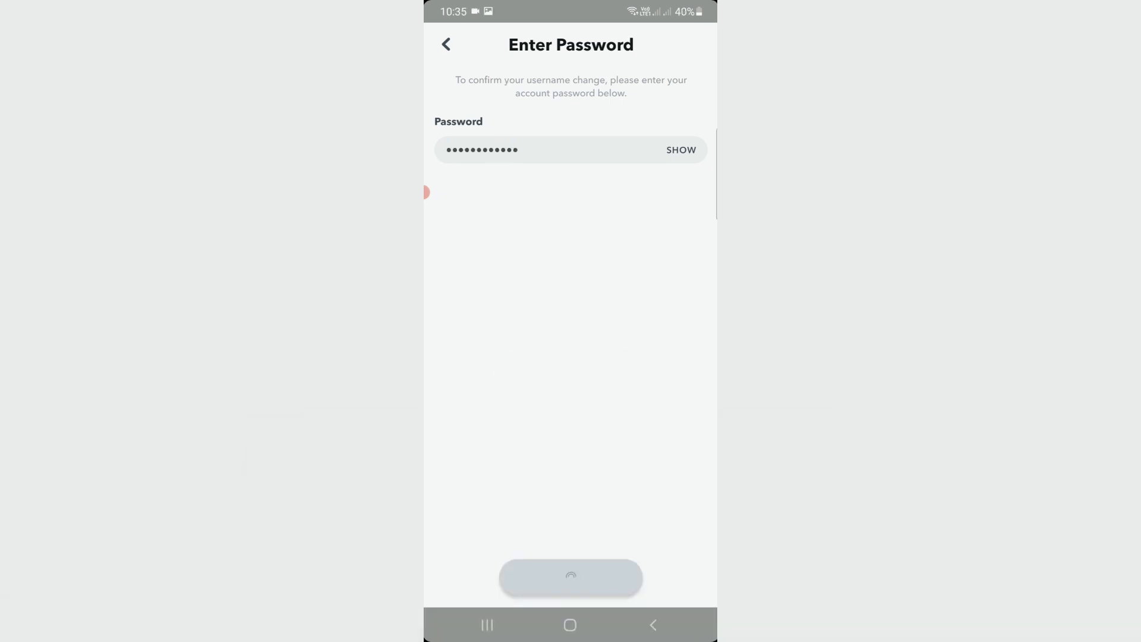
Confirm with the password, finalize the username and dismiss the success message to show the change date.
{"action": "left_click", "coordinate": [570, 578]}
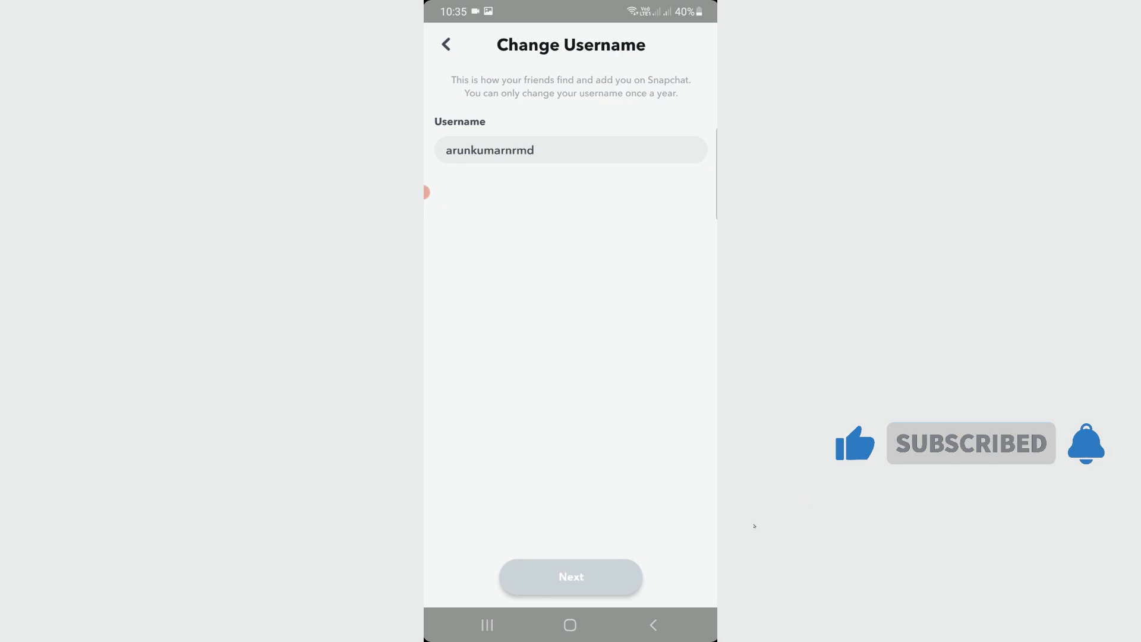
{"action": "left_click", "coordinate": [570, 576]}
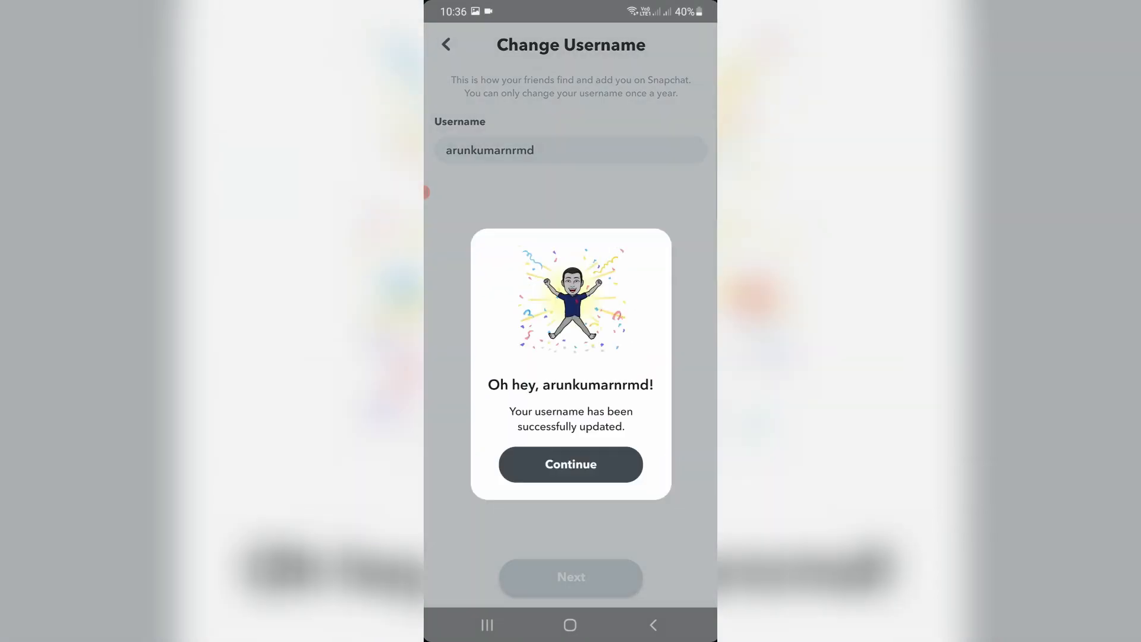
{"action": "left_click", "coordinate": [571, 463]}
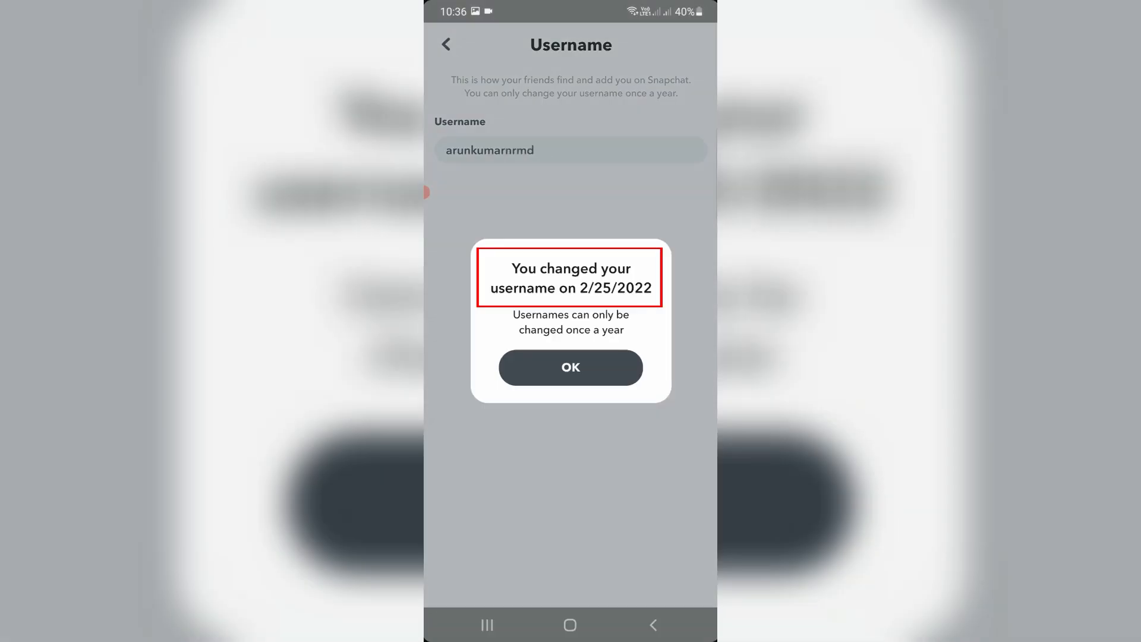